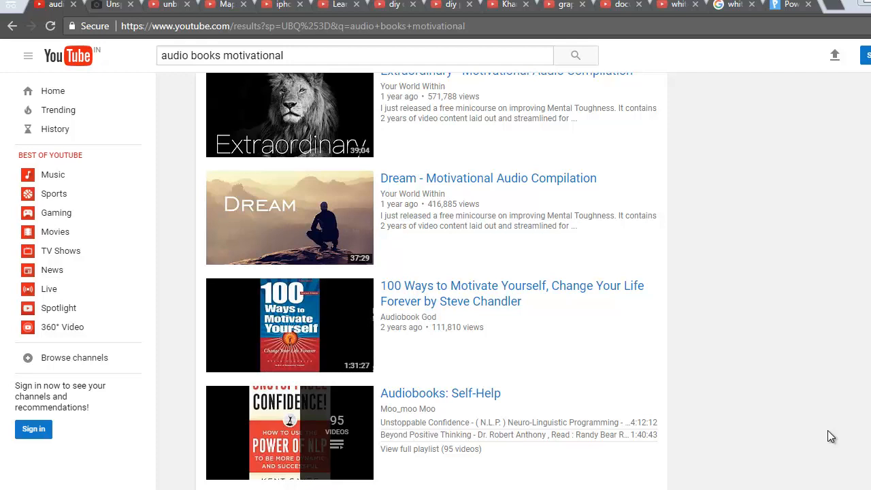
mouse_move(773, 359)
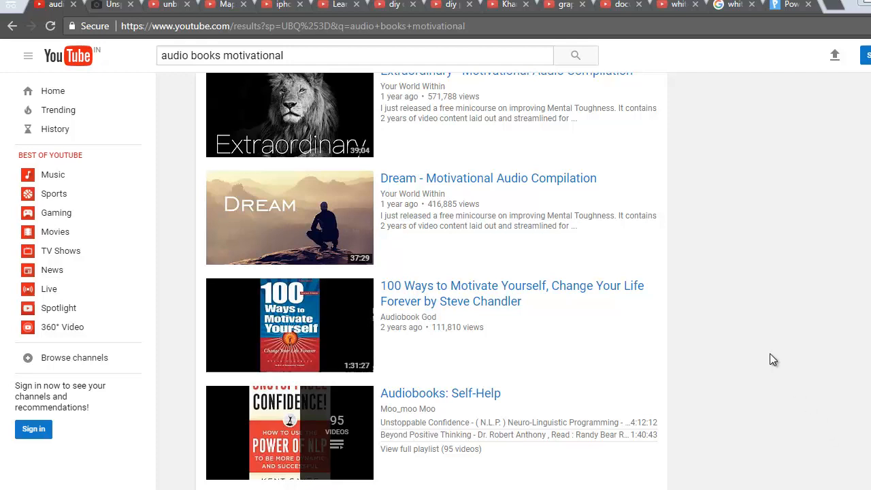
mouse_move(673, 295)
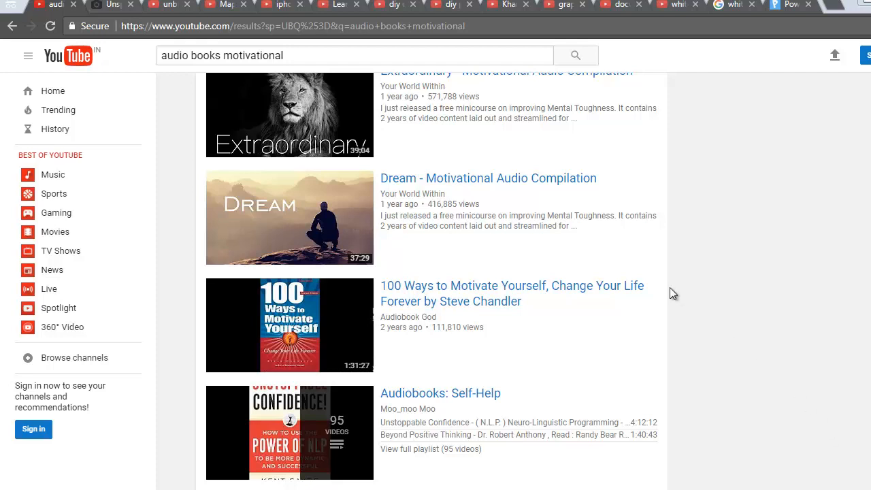
mouse_move(163, 83)
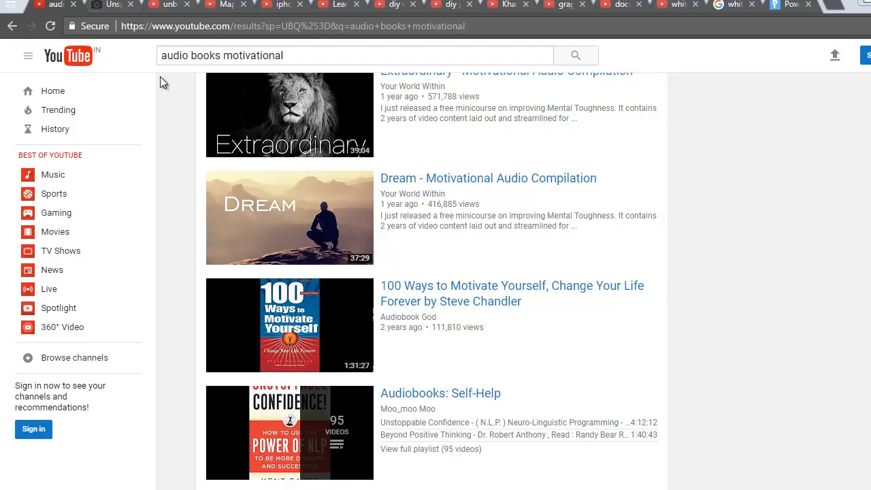
Switch to the Unsplash tab and scroll well down its trending grid of free landscape, city and food photos.
left_click(109, 5)
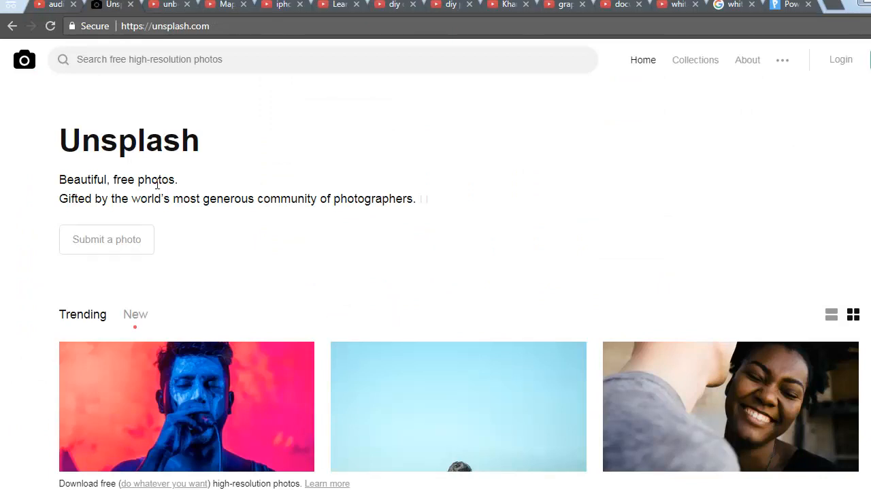
scroll("down", 3)
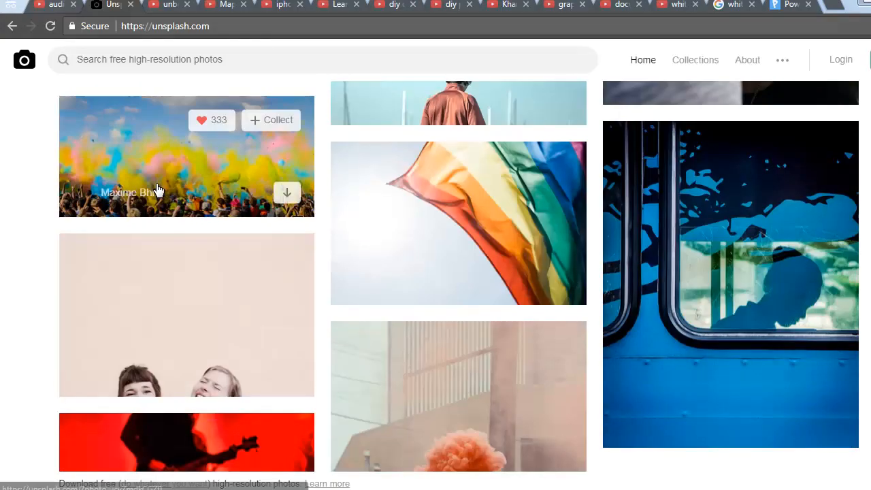
scroll("down", 3)
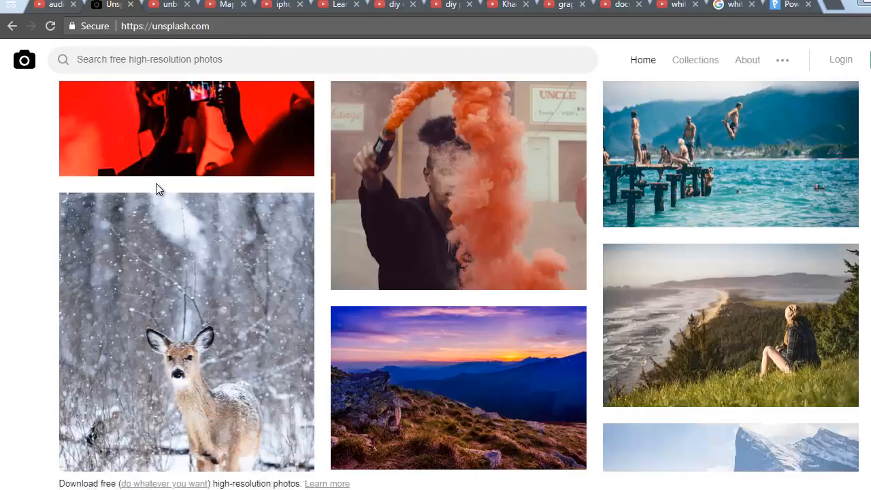
scroll("down", 3)
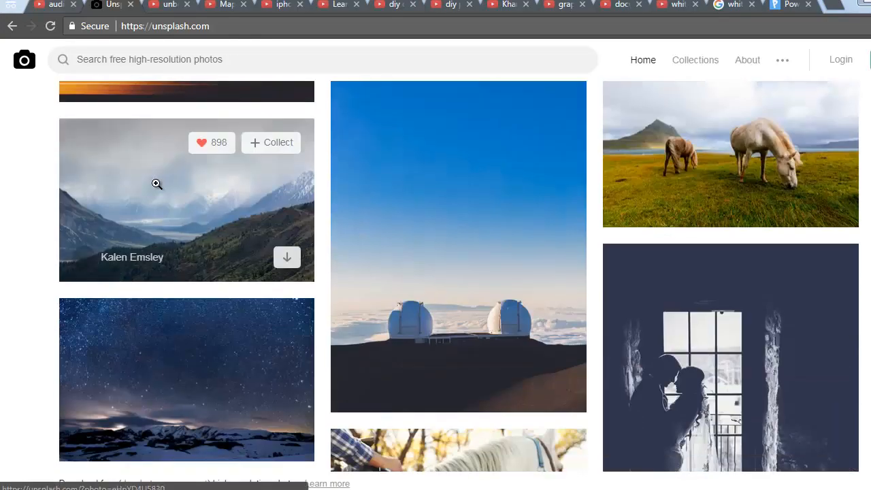
scroll("down", 3)
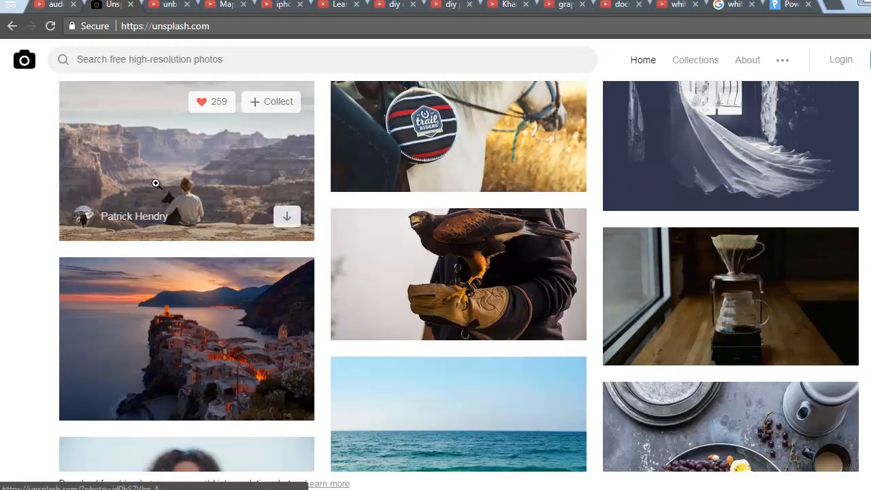
scroll("down", 3)
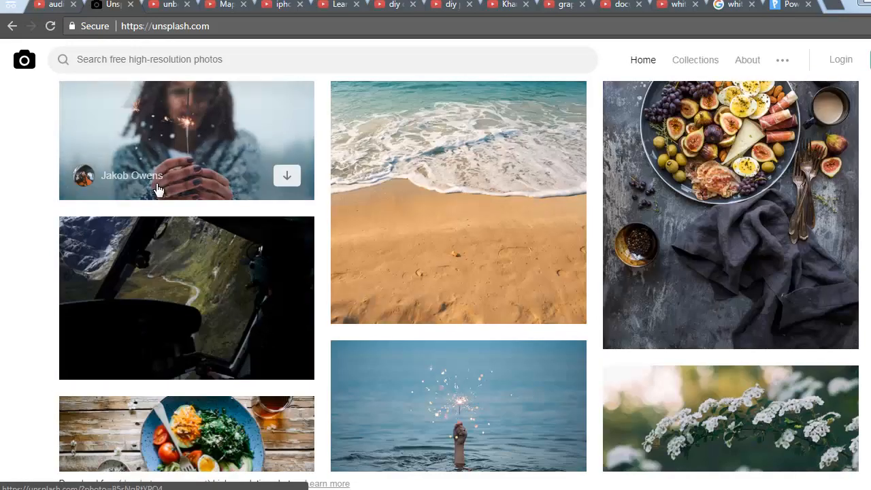
scroll("down", 3)
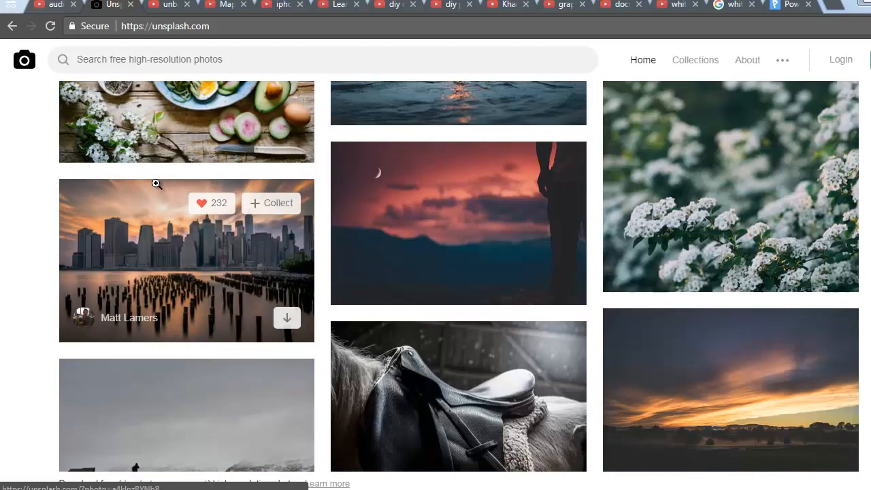
scroll("down", 3)
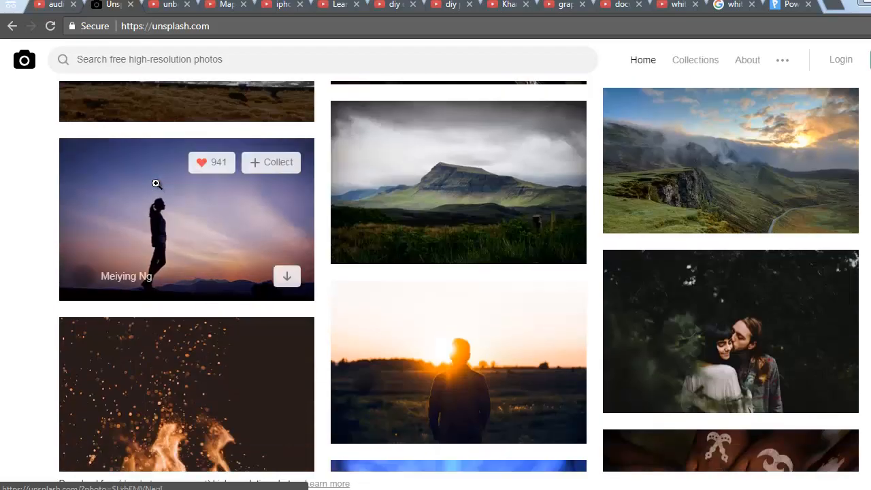
scroll("down", 3)
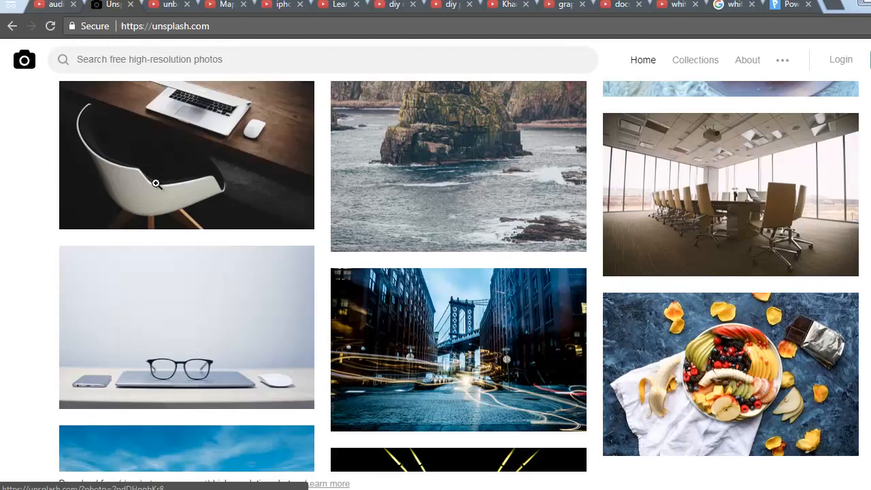
scroll("down", 3)
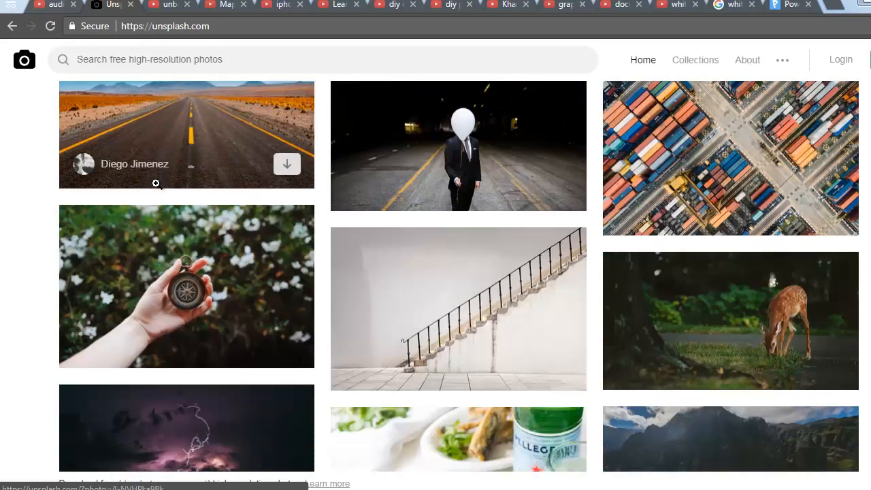
scroll("down", 3)
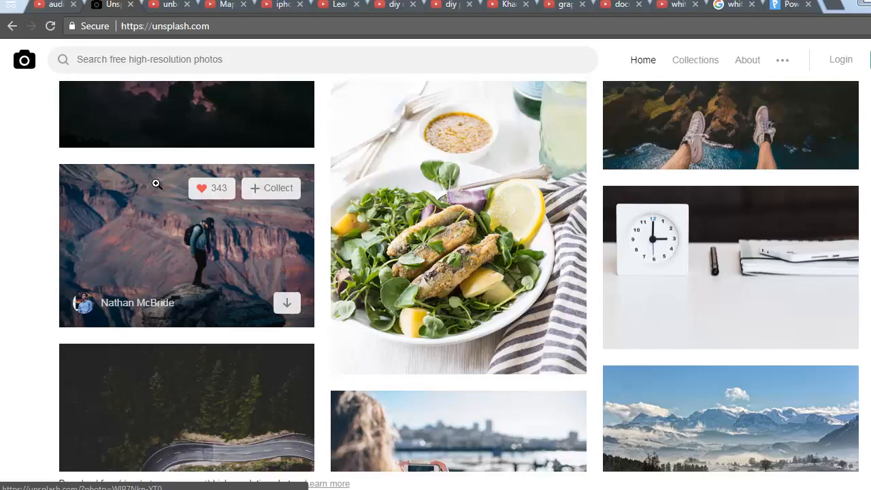
scroll("down", 3)
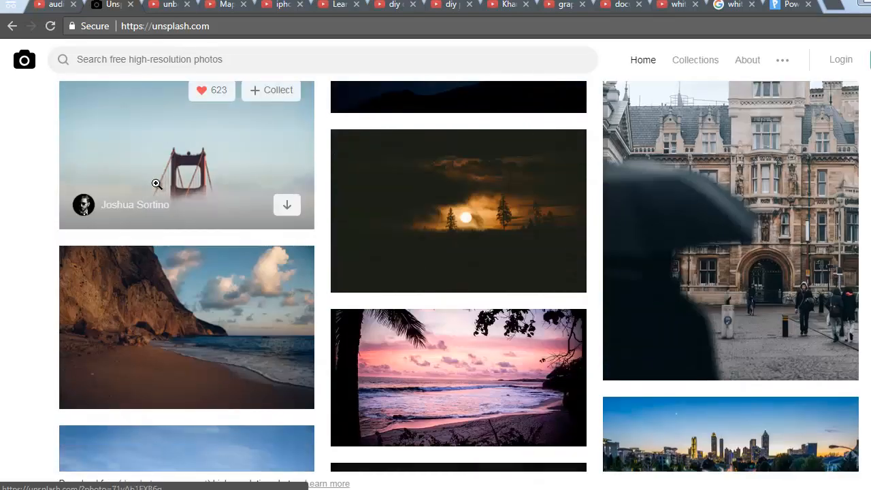
scroll("down", 3)
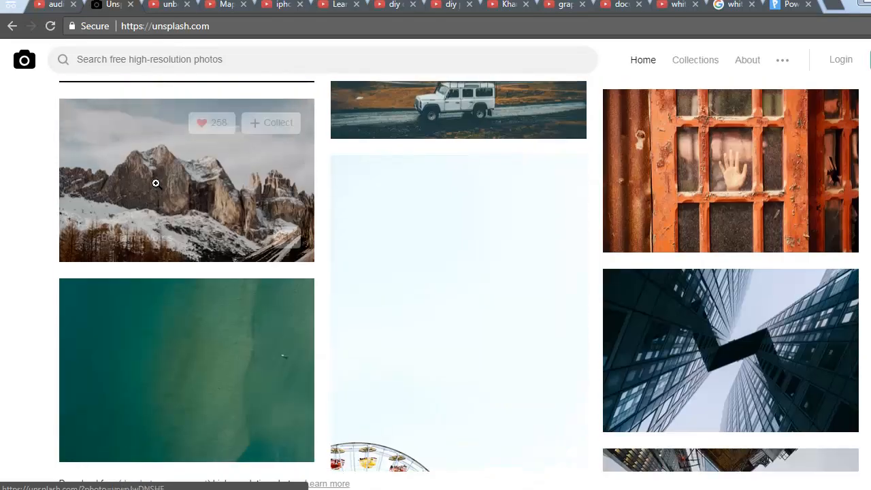
mouse_move(169, 8)
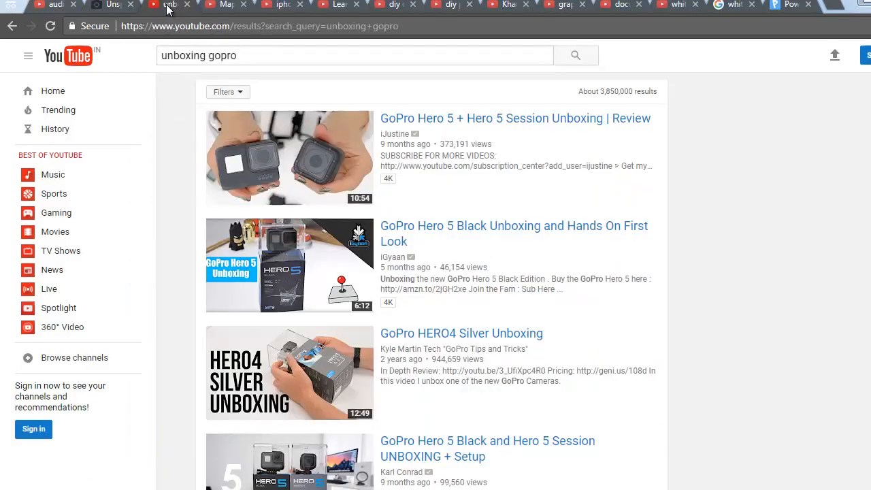
mouse_move(188, 186)
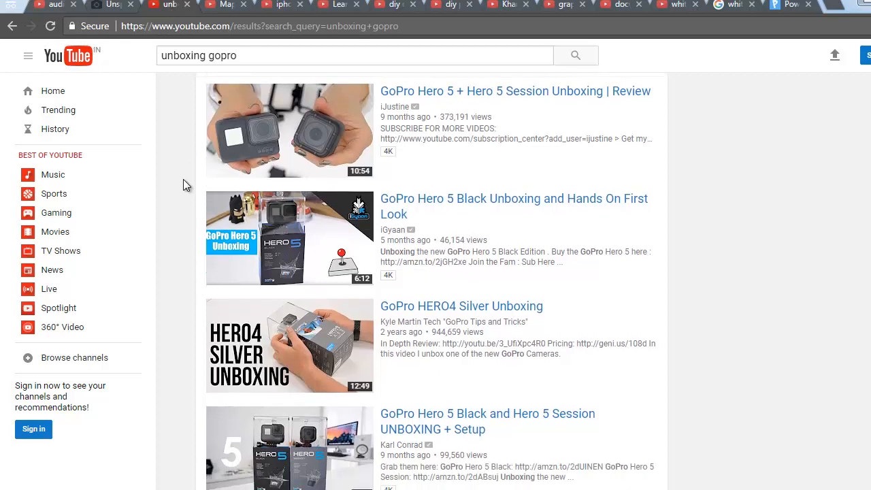
Scroll down the 'unboxing gopro' results through many GoPro unboxing and review videos.
scroll("down", 3)
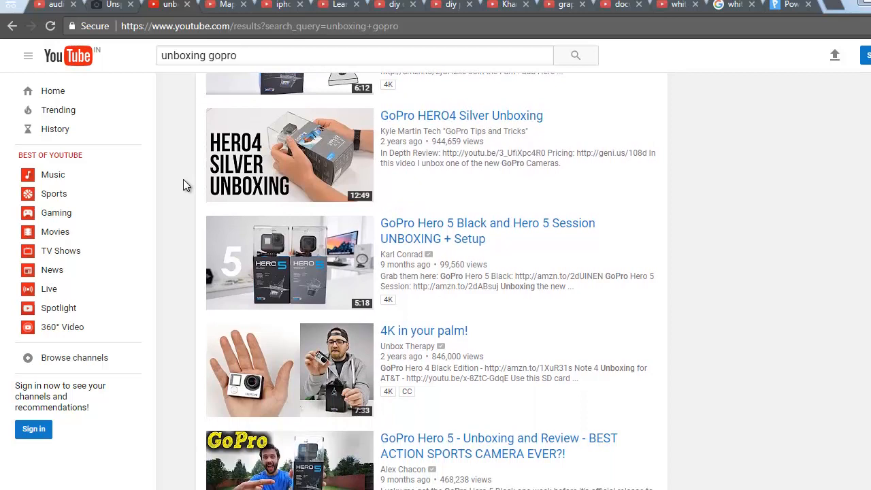
scroll("down", 3)
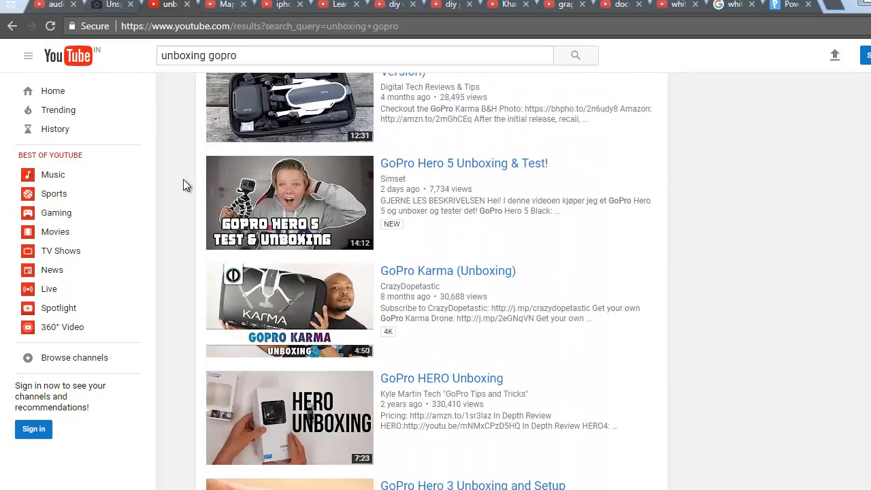
scroll("down", 3)
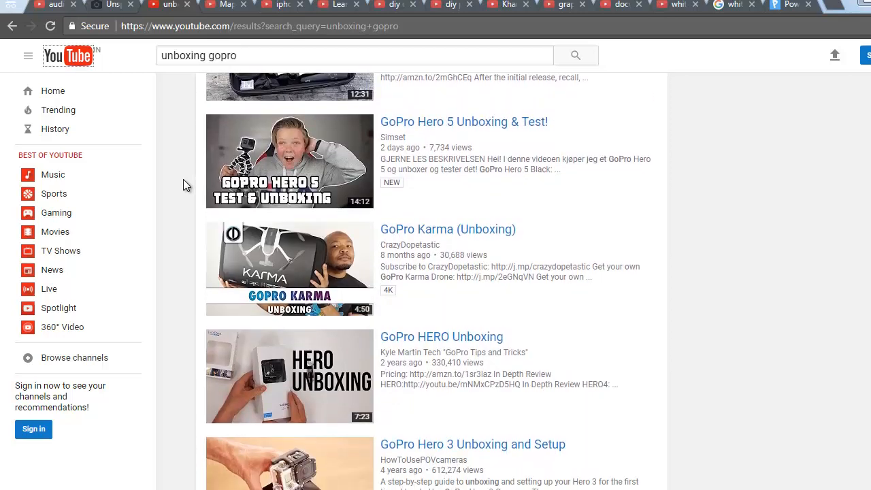
scroll("down", 3)
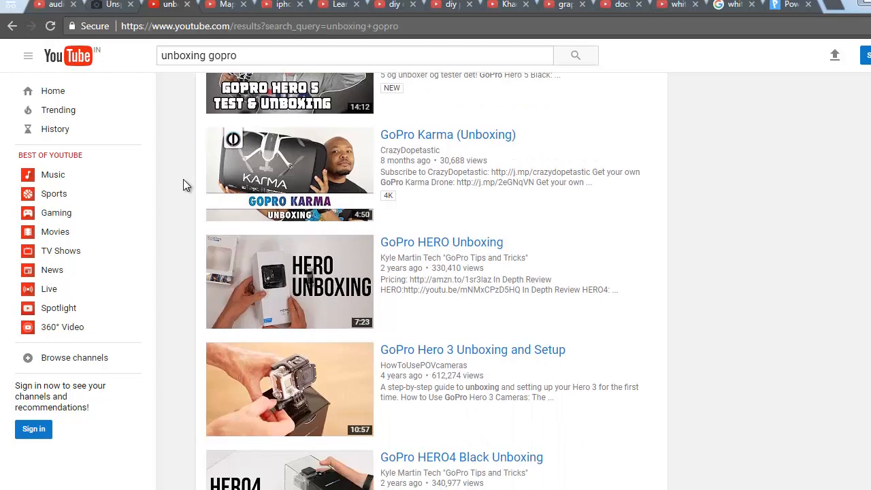
scroll("down", 3)
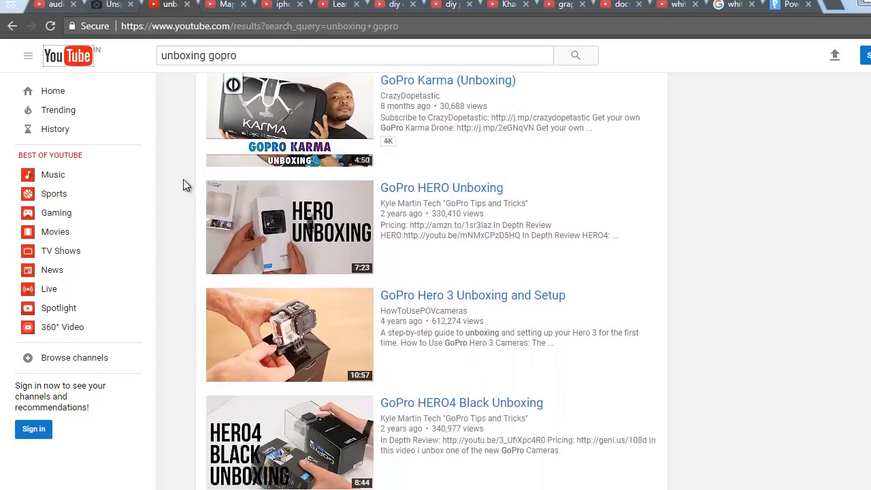
scroll("down", 3)
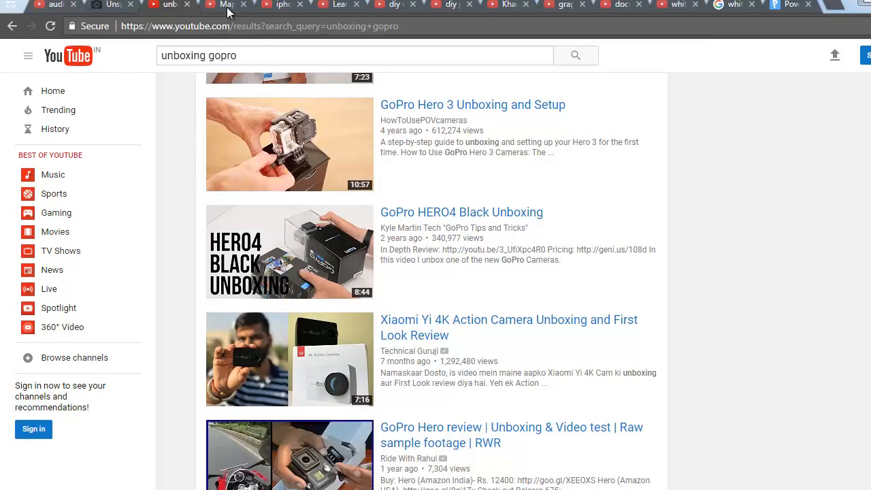
Switch to the Maple Leaf Learning Playhouse tab and scroll its kids' craft Videos grid down to Load more.
left_click(229, 3)
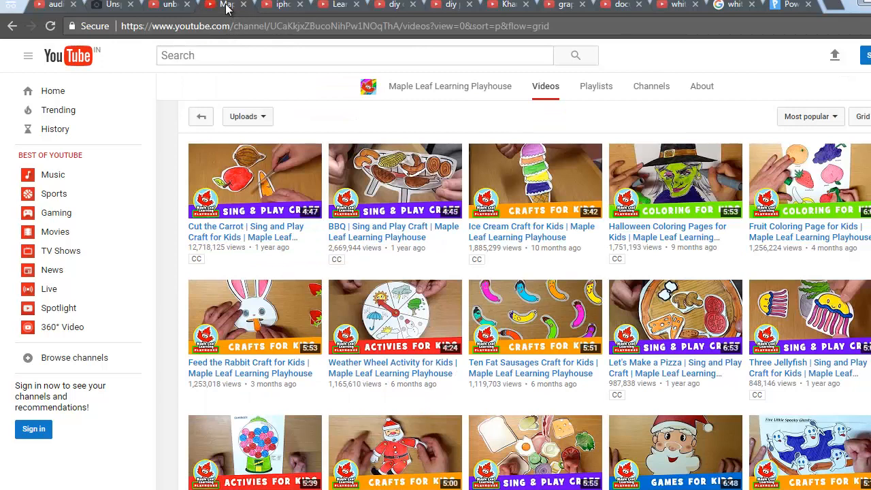
mouse_move(180, 187)
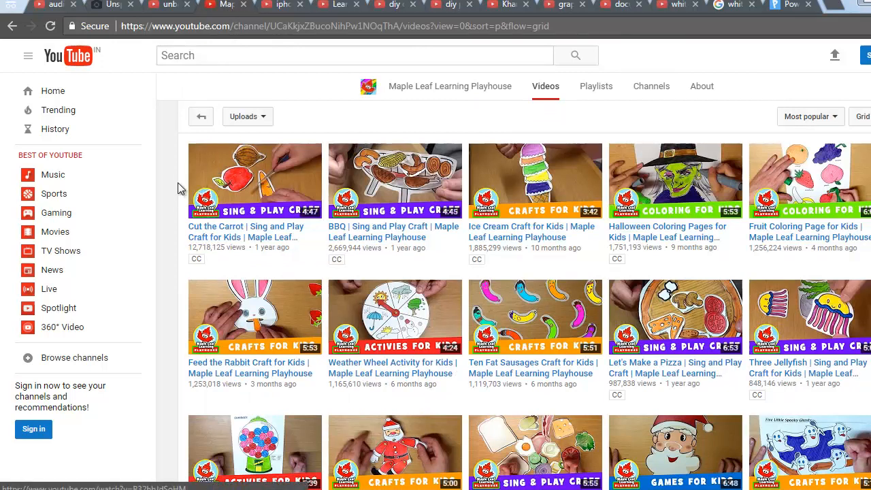
scroll("down", 3)
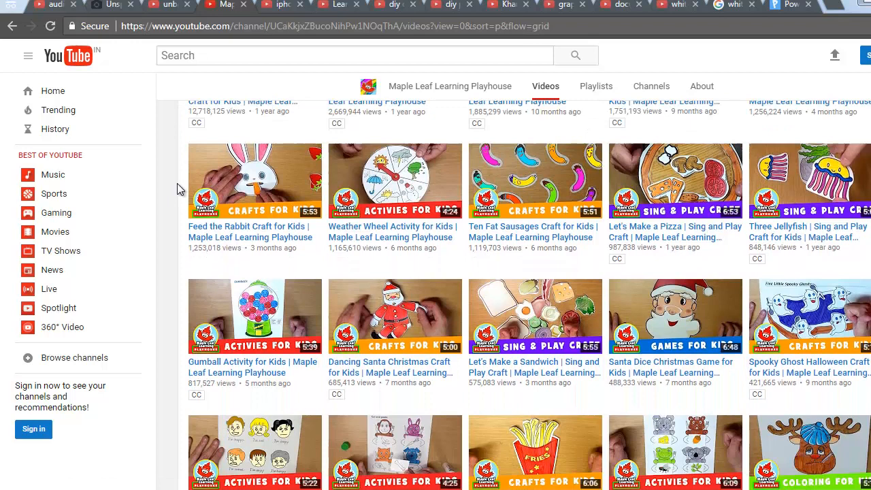
scroll("down", 3)
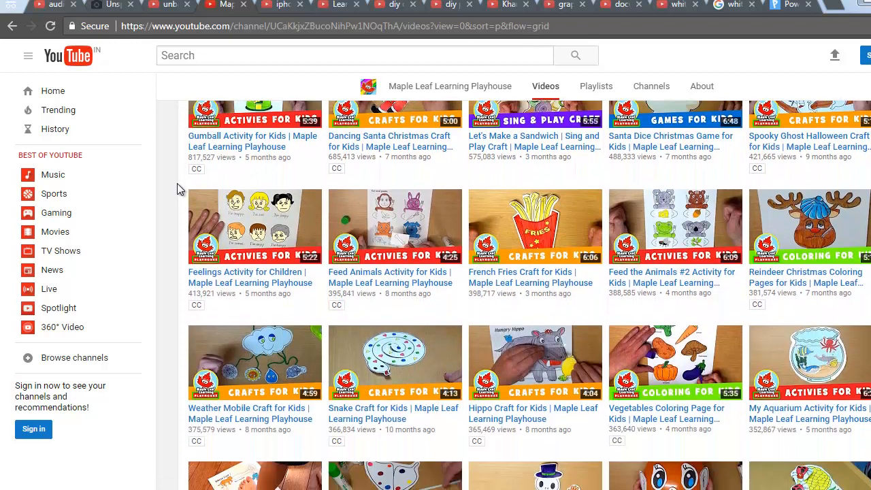
scroll("down", 3)
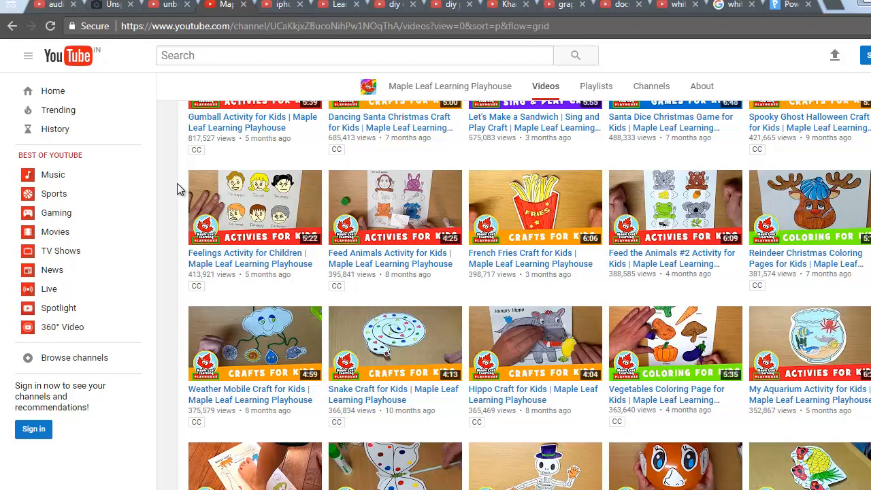
scroll("down", 3)
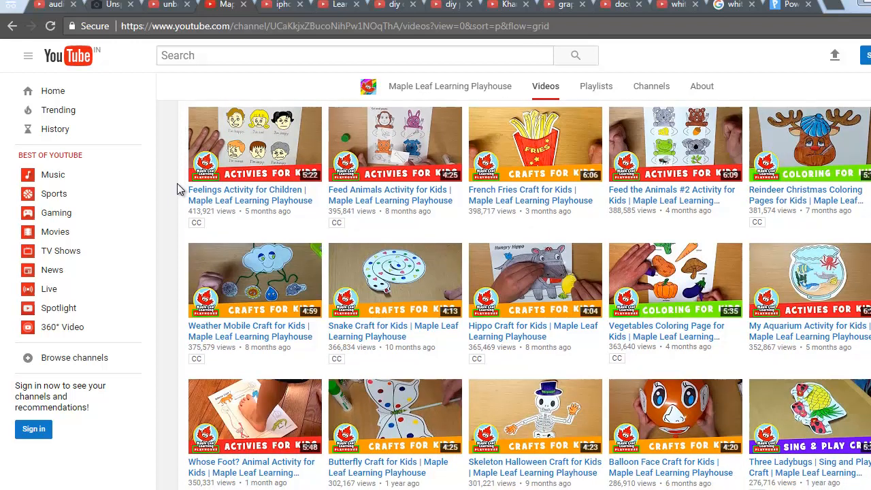
scroll("down", 3)
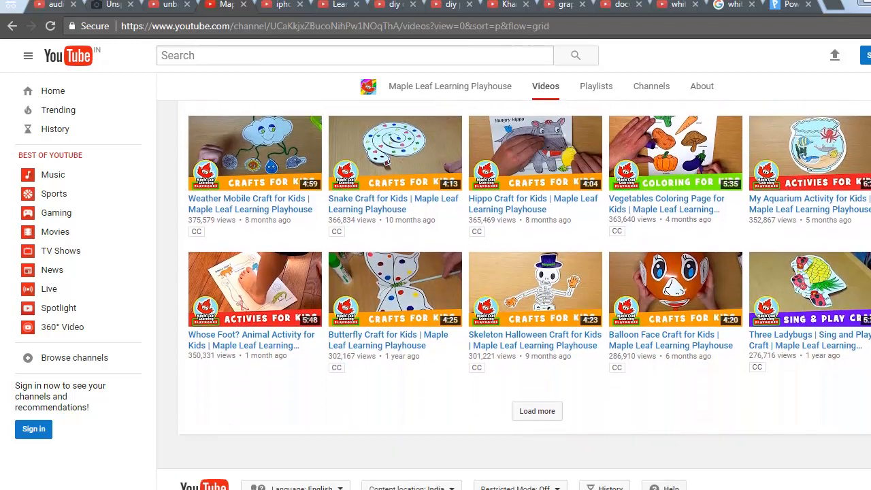
key("Return")
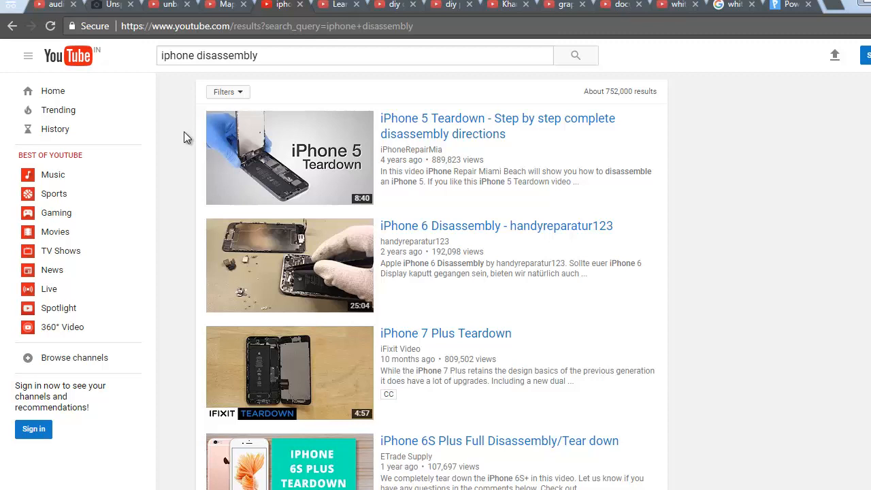
scroll("down", 3)
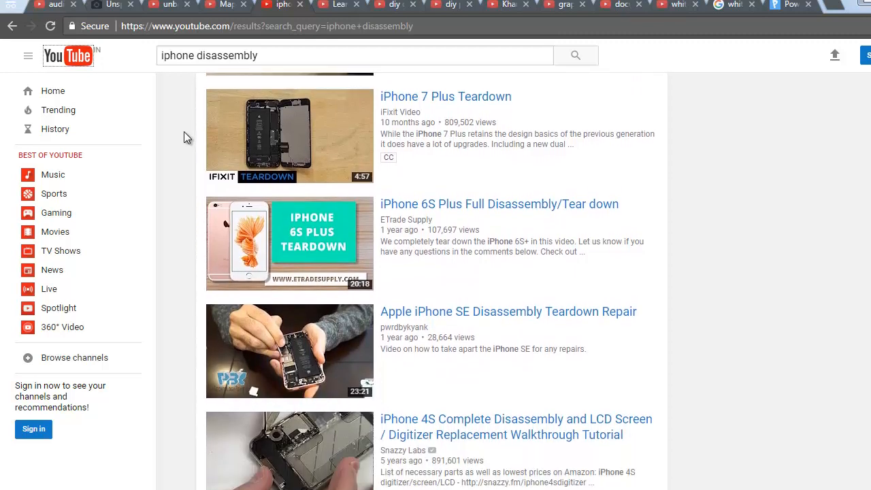
scroll("down", 3)
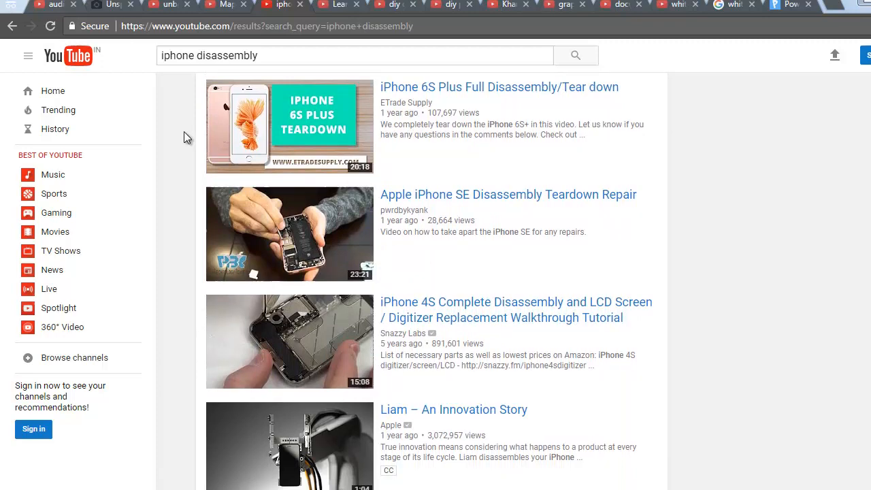
scroll("down", 3)
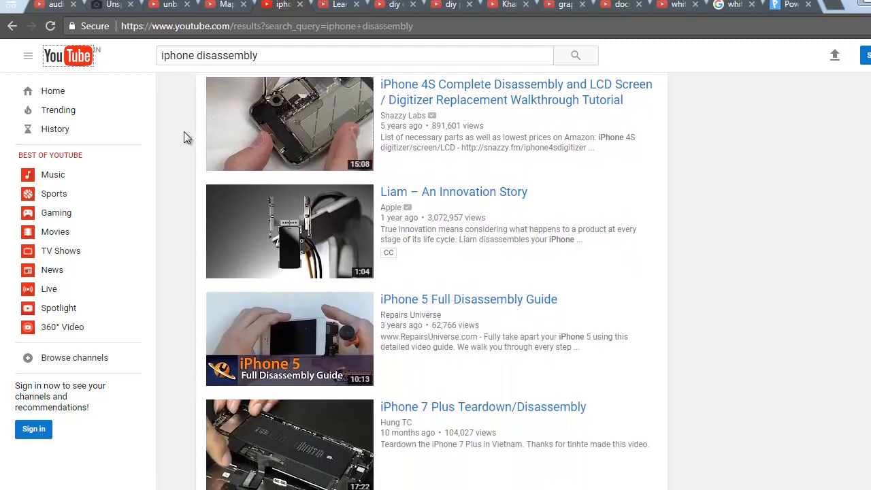
scroll("down", 3)
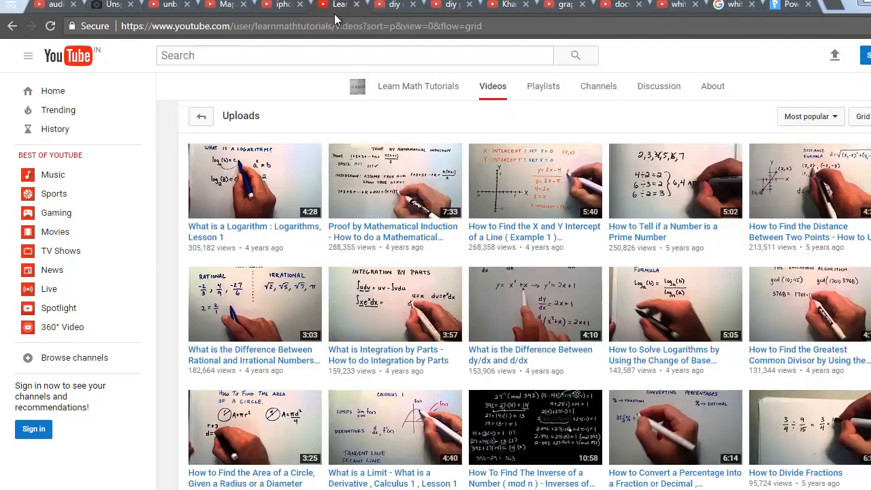
mouse_move(302, 114)
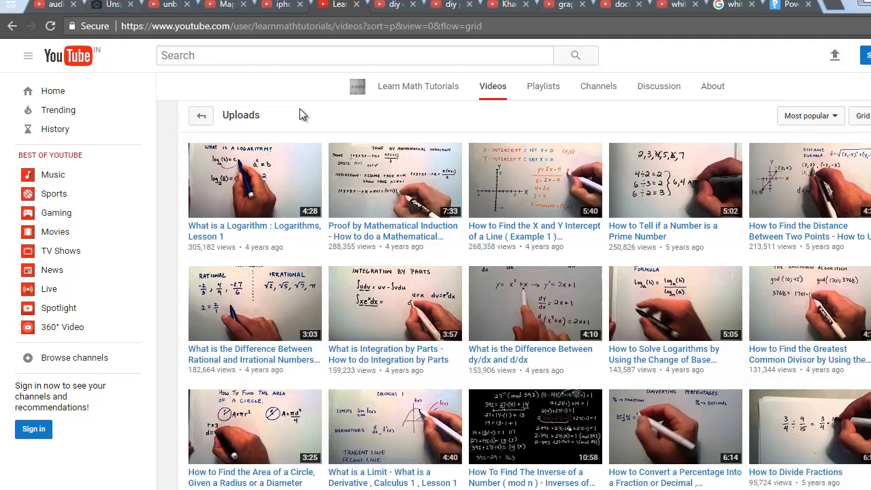
Scroll further through the Learn Math Tutorials grid of handwritten math lesson uploads.
scroll("down", 3)
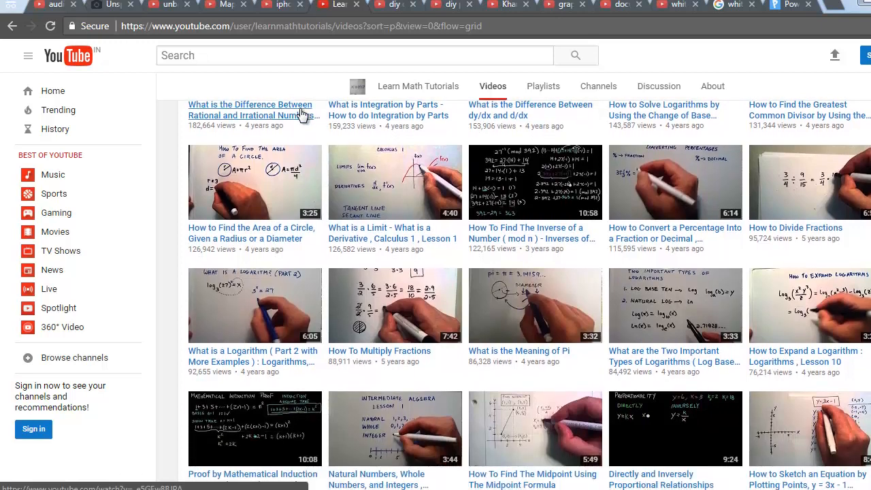
scroll("down", 3)
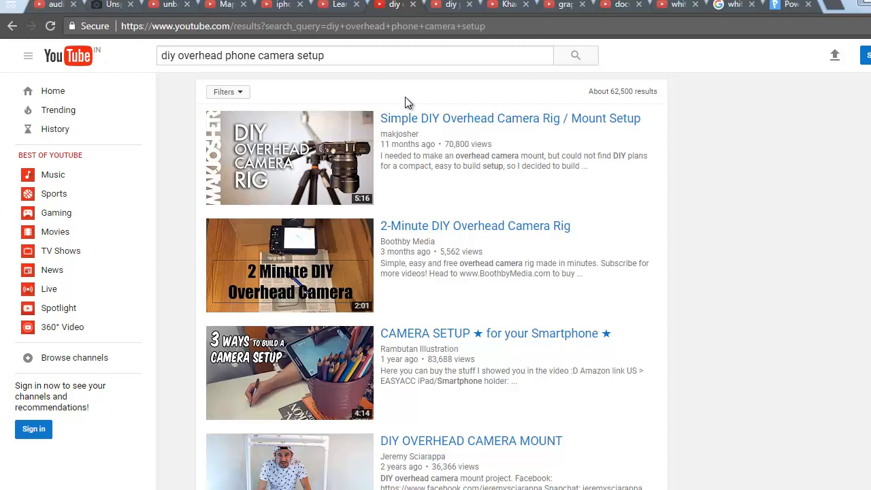
Scroll the DIY overhead phone camera results, then the 'diy phone stand for recording' tripod and stand tutorials.
scroll("down", 3)
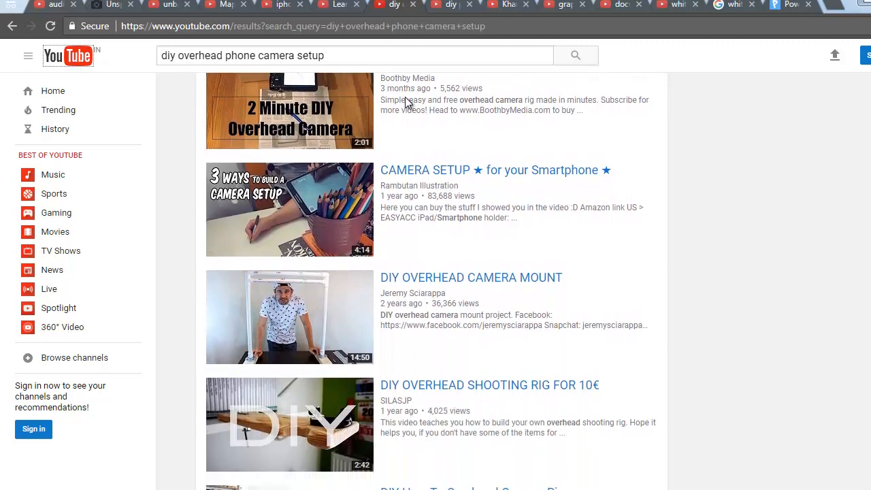
scroll("down", 3)
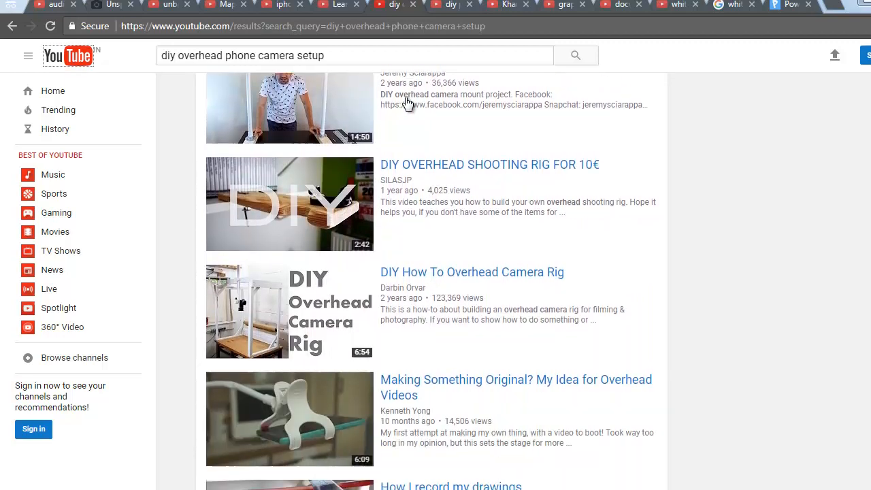
scroll("down", 3)
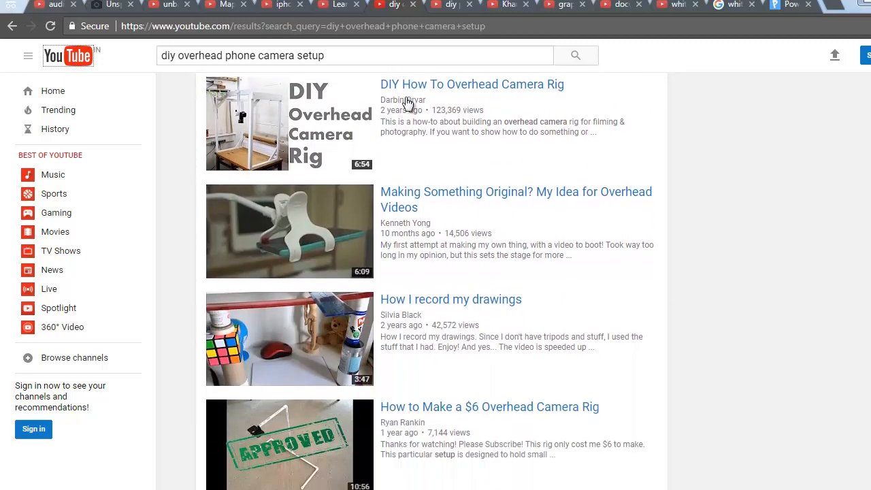
scroll("down", 3)
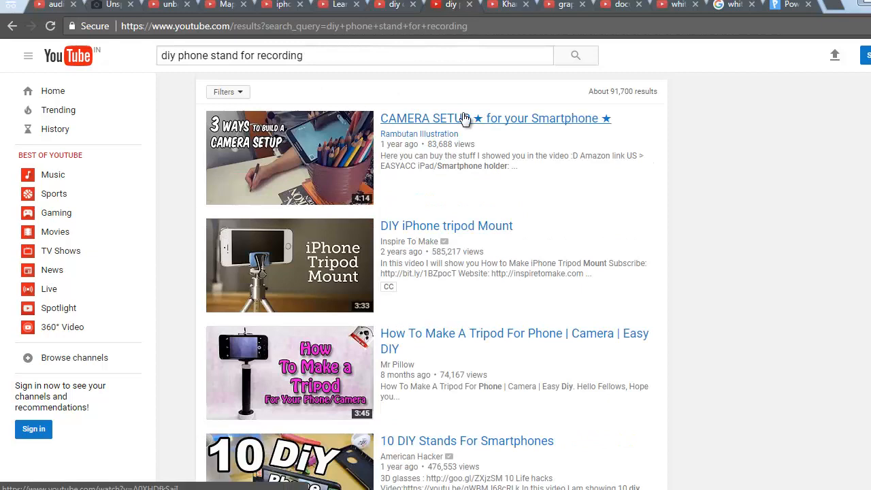
scroll("down", 3)
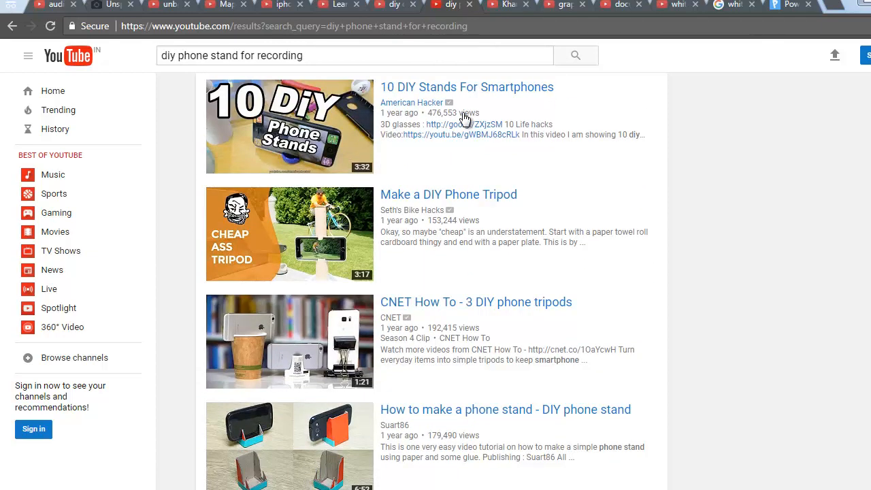
mouse_move(467, 87)
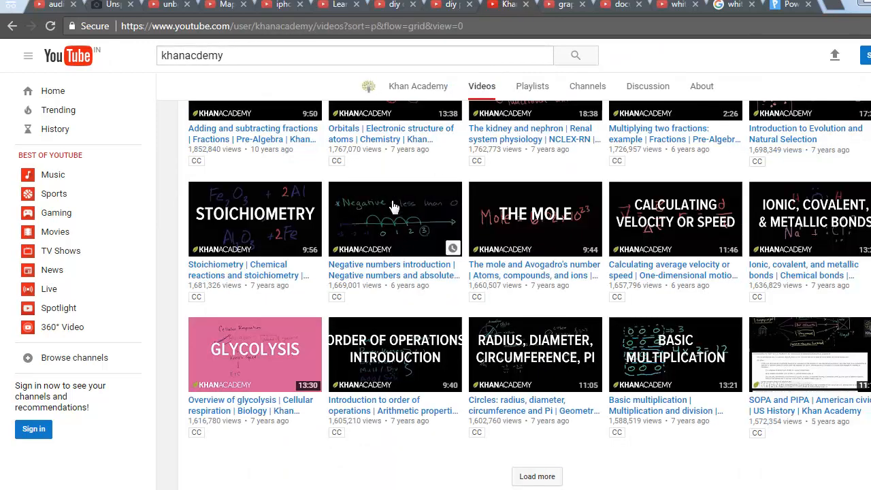
mouse_move(379, 220)
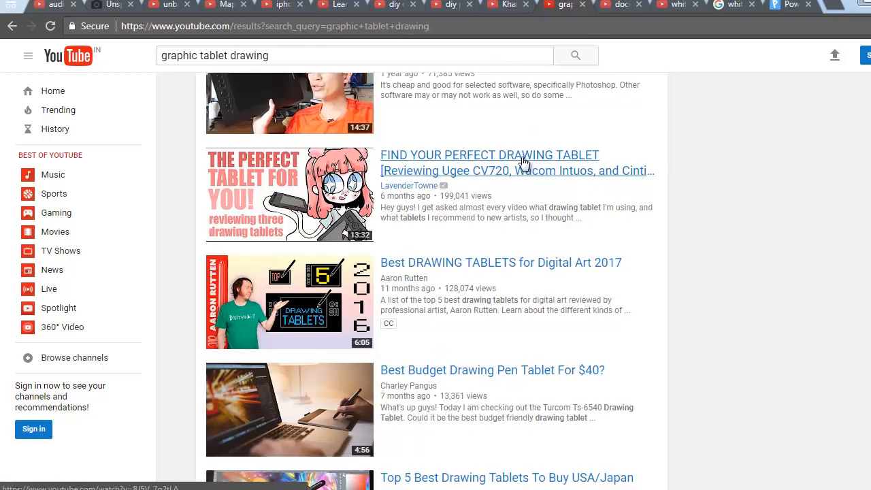
Scroll the 'graphic tablet drawing' results, then switch to the document camera results tab.
scroll("down", 3)
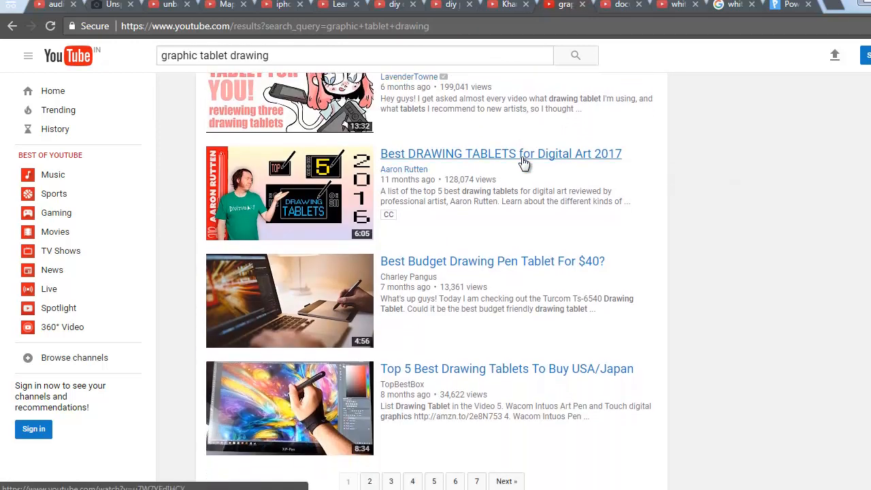
mouse_move(437, 212)
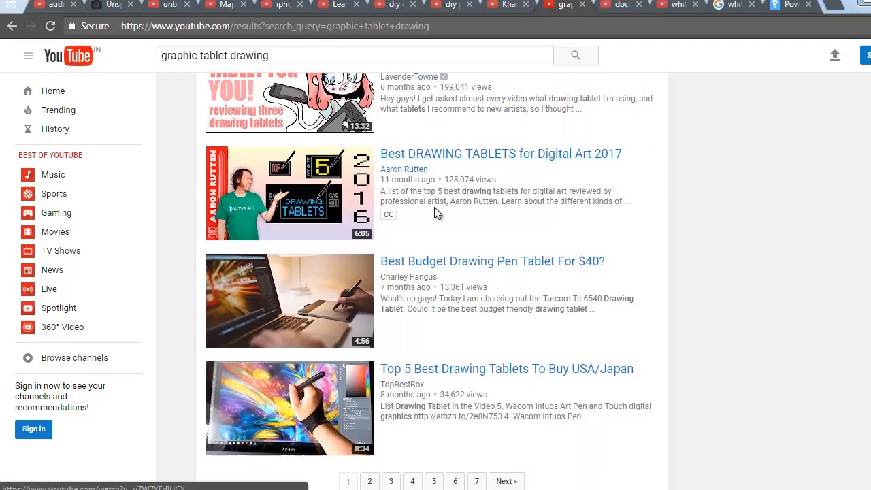
mouse_move(333, 312)
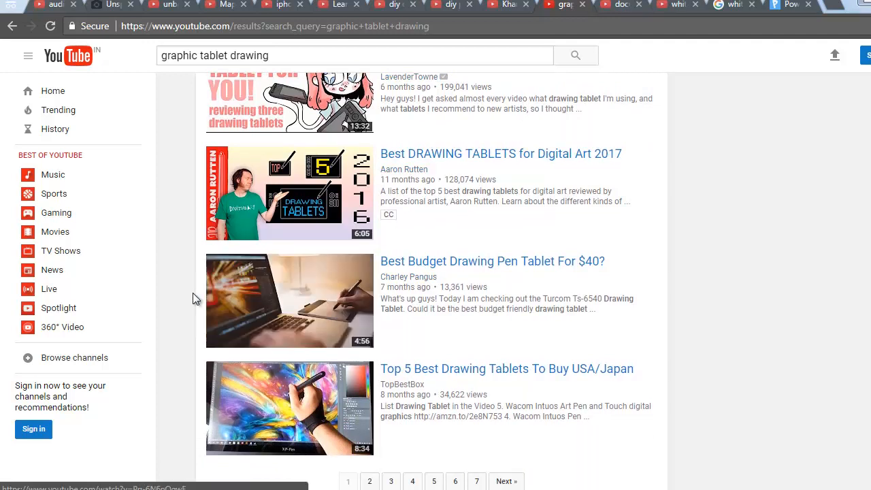
mouse_move(226, 306)
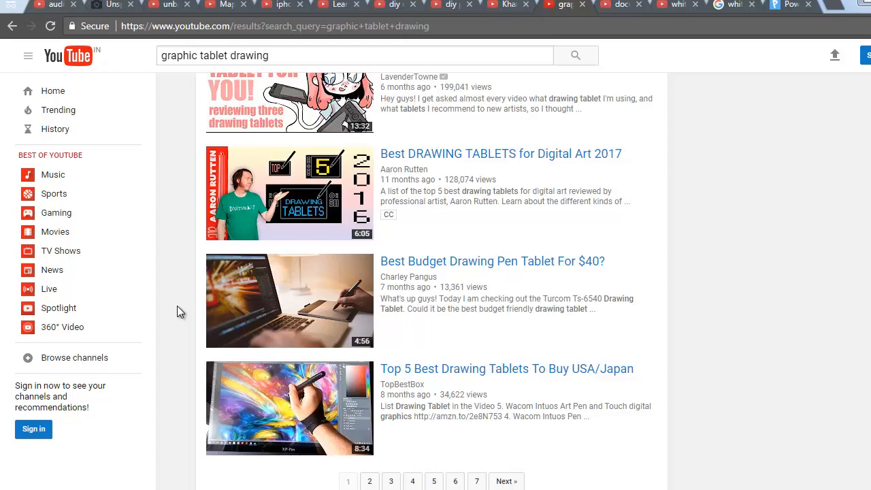
left_click(507, 6)
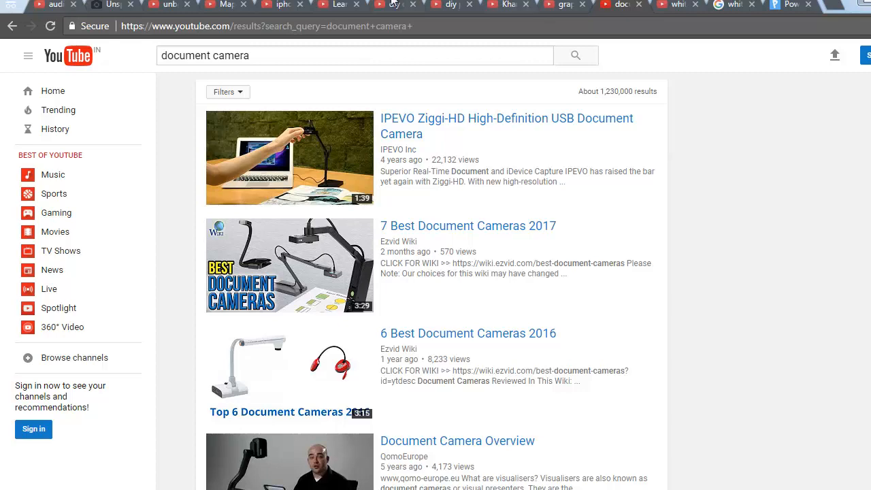
Visit the Maple Leaf Learning Playhouse channel, go back, and scroll the document camera results to visualizer demos.
left_click(338, 4)
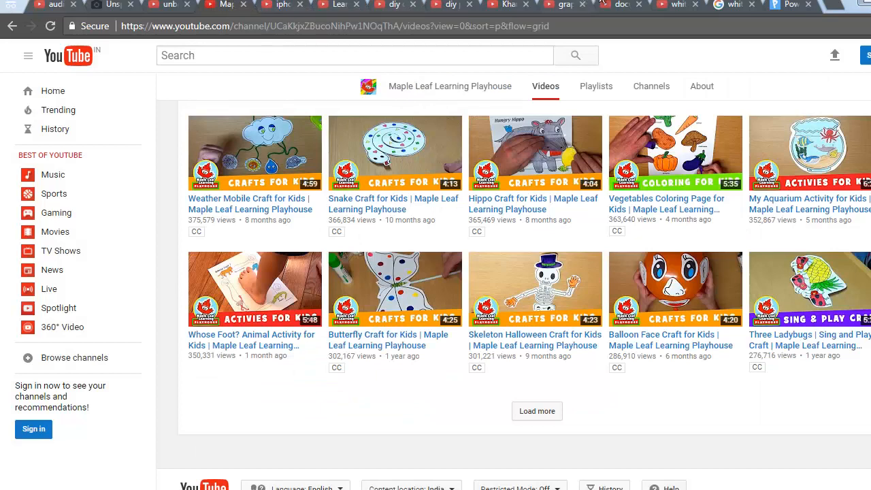
left_click(574, 54)
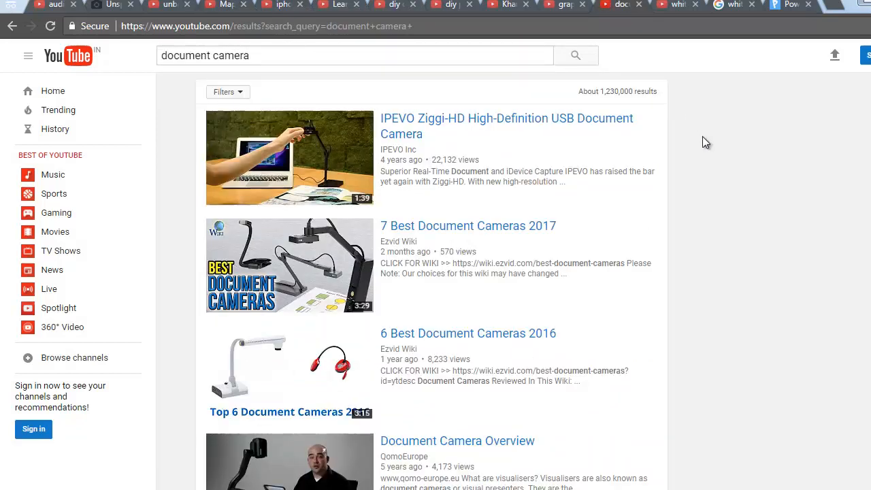
mouse_move(808, 148)
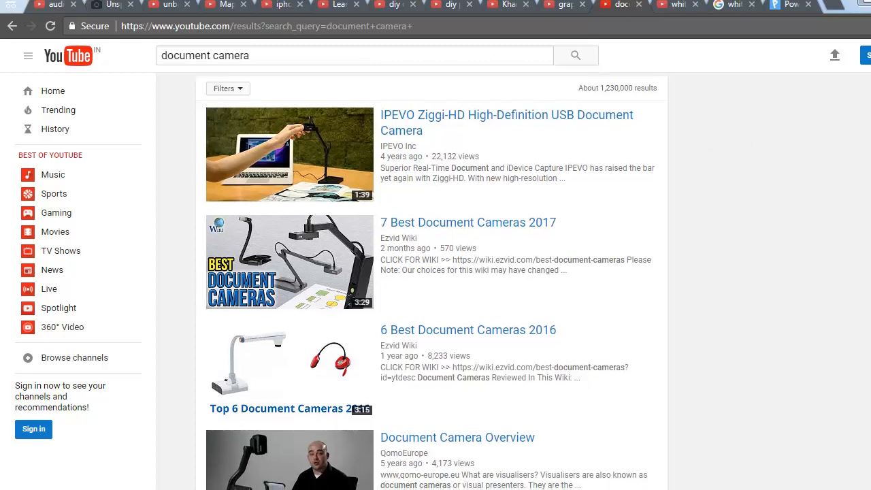
scroll("down", 3)
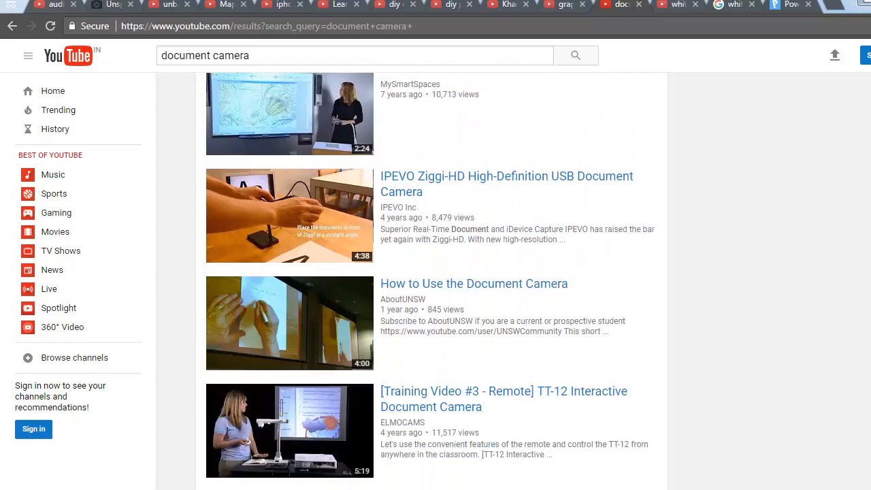
scroll("down", 3)
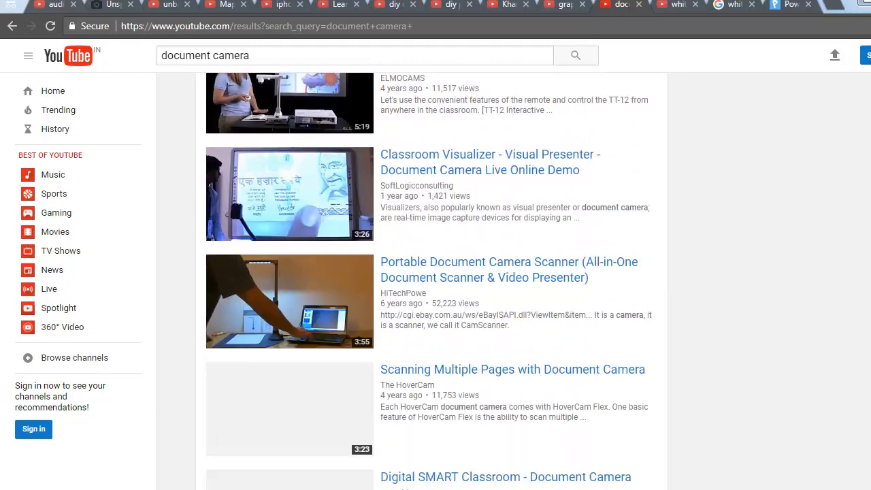
scroll("down", 3)
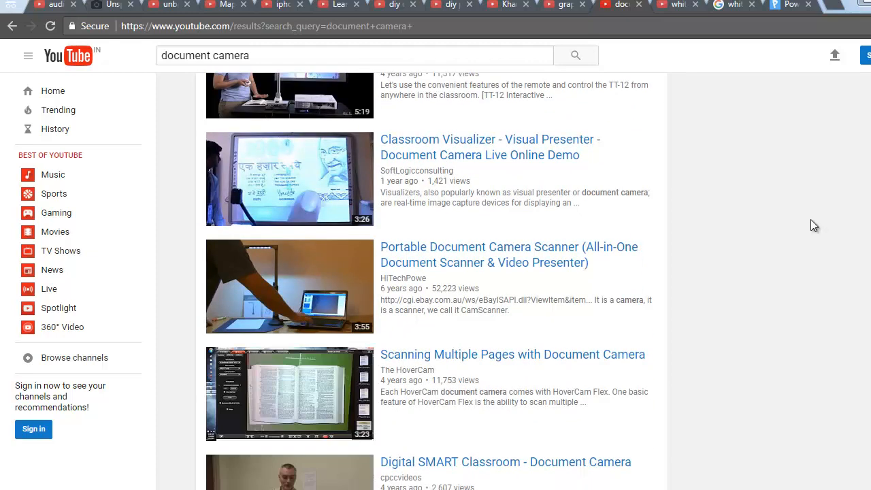
mouse_move(732, 98)
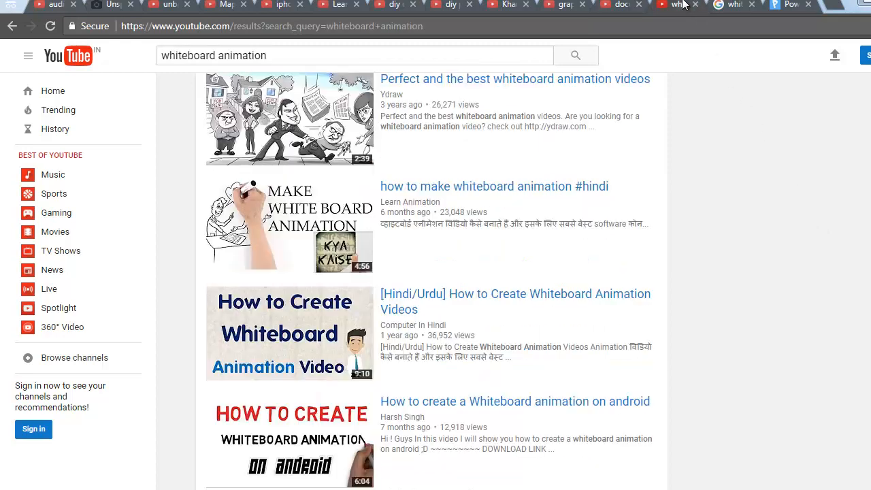
mouse_move(751, 135)
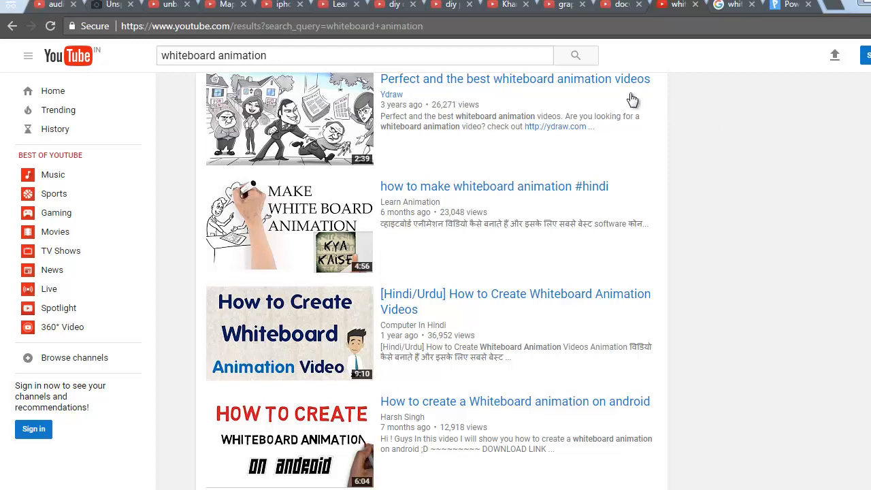
mouse_move(288, 226)
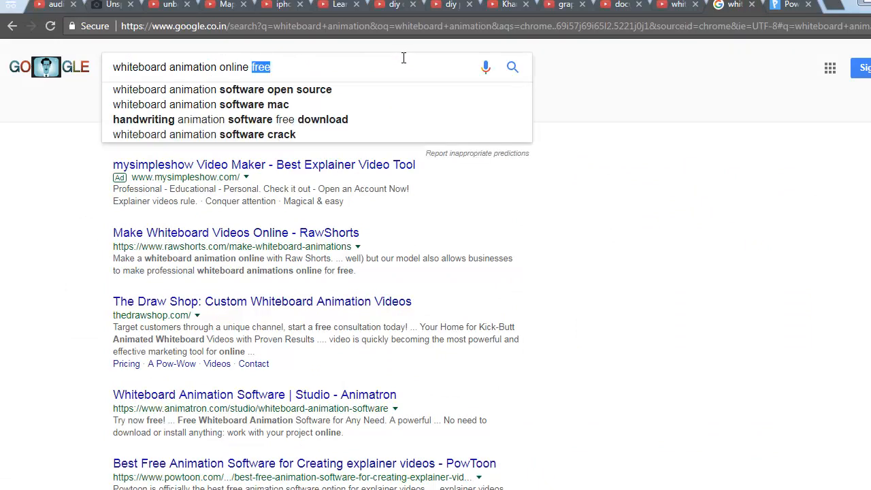
mouse_move(313, 58)
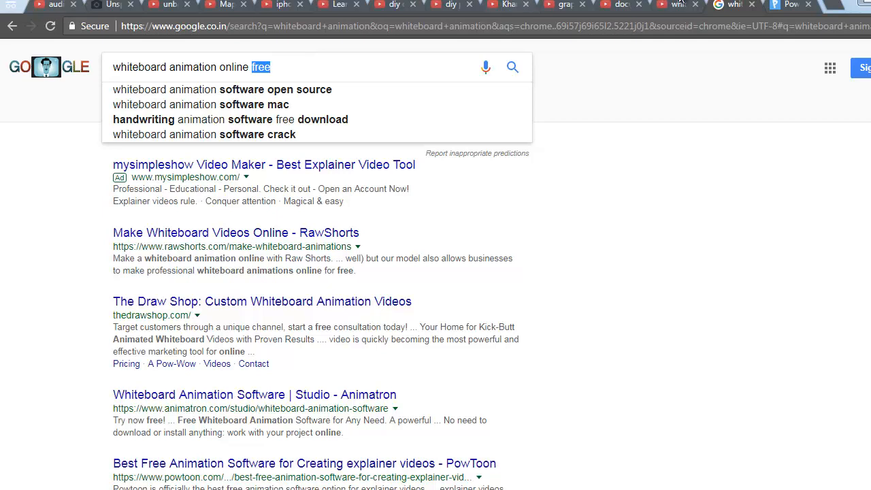
Return from the Google 'whiteboard animation online free' results to the YouTube whiteboard animation tab.
left_click(678, 5)
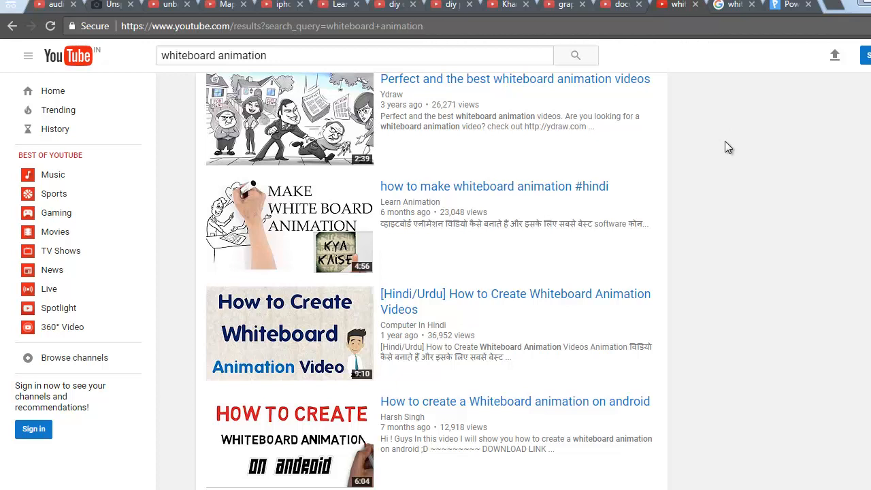
mouse_move(819, 223)
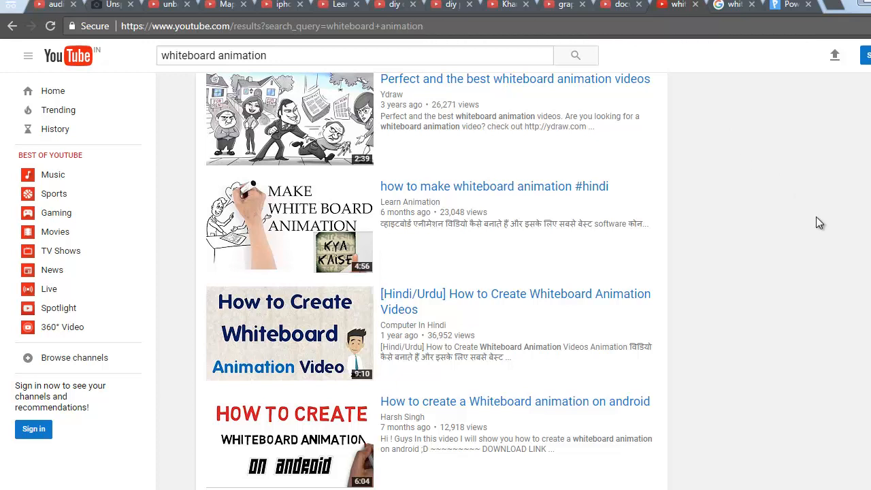